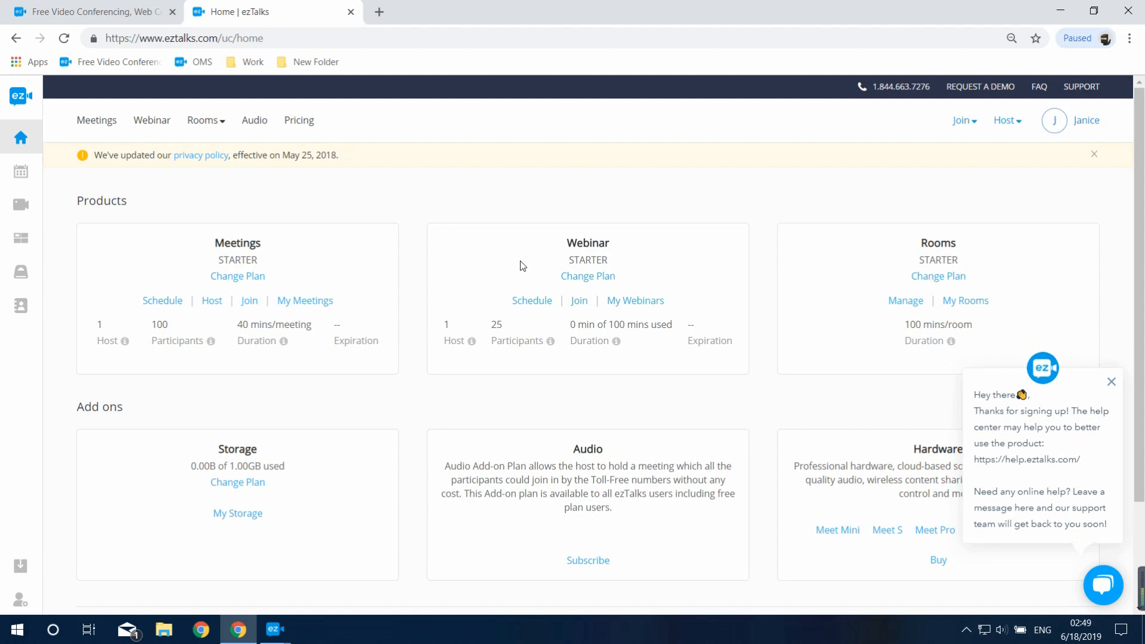
mouse_move(291, 296)
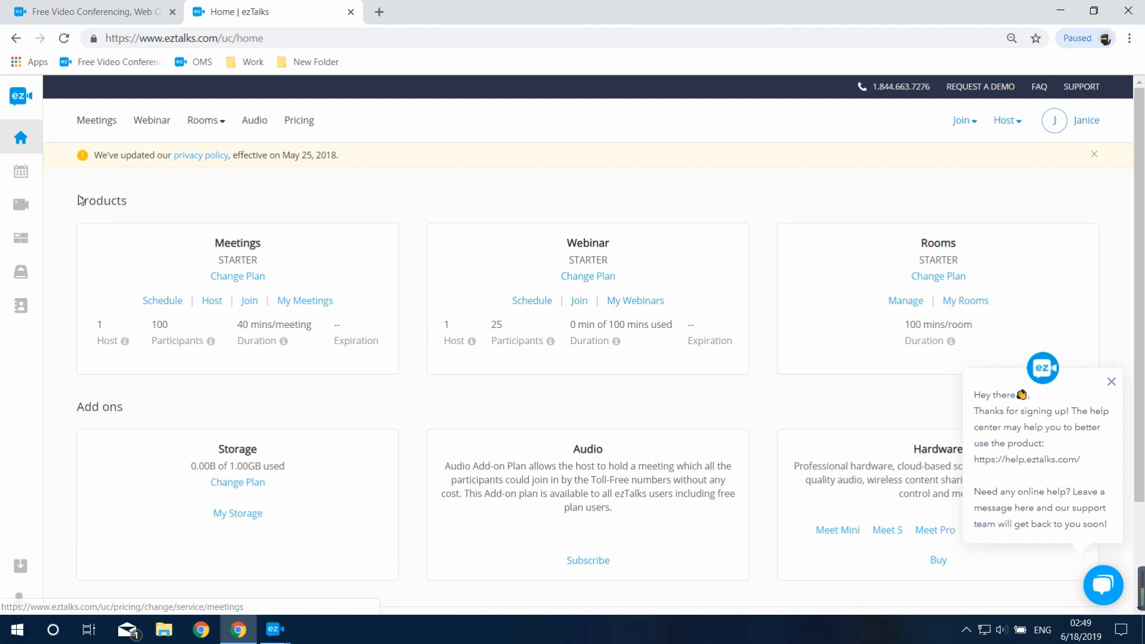
Step: Open My Meetings to list the ezTalks Meeting Demo and ezTalks Weekly Meeting
click(22, 171)
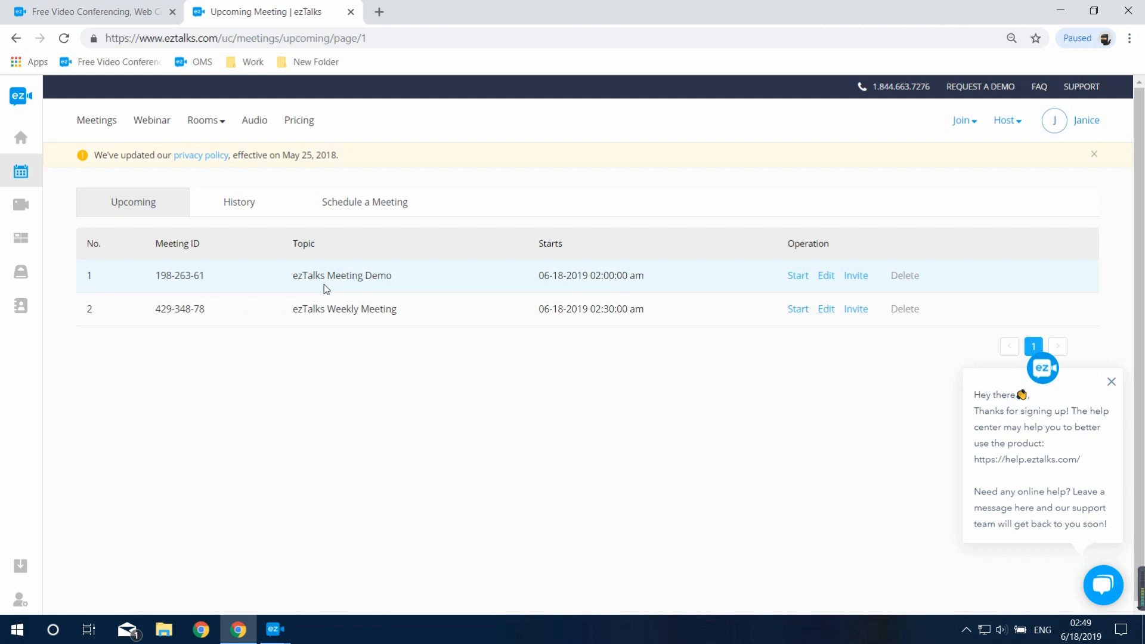
mouse_move(855, 283)
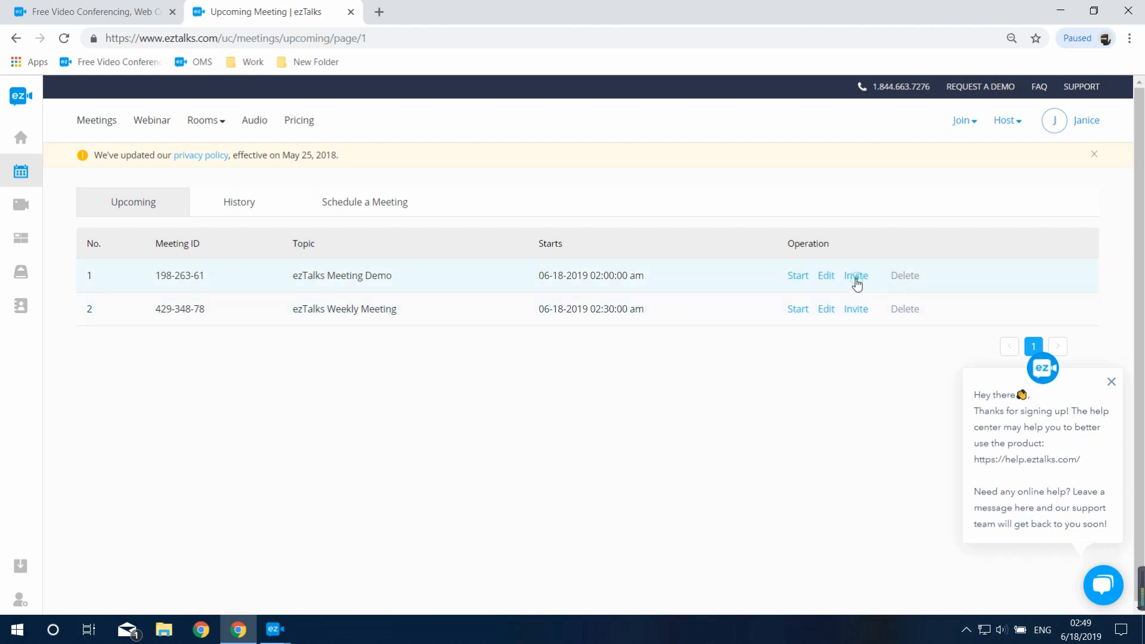
Step: Open the ezTalks Meeting Demo invitation and select contact Harvey as invitee
click(855, 276)
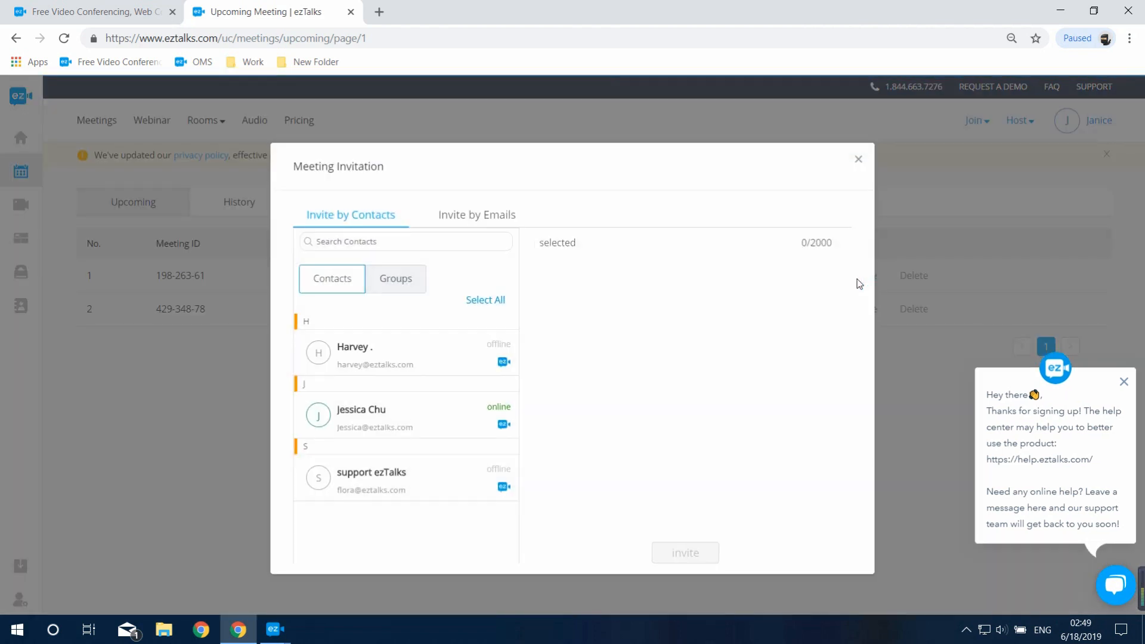
mouse_move(392, 374)
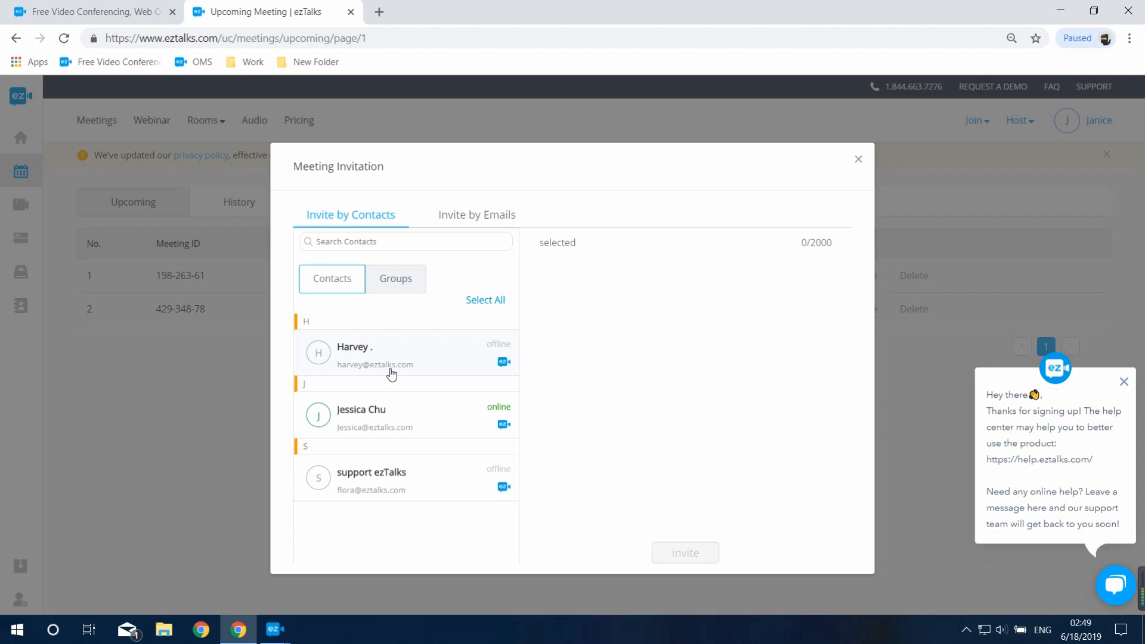
click(391, 355)
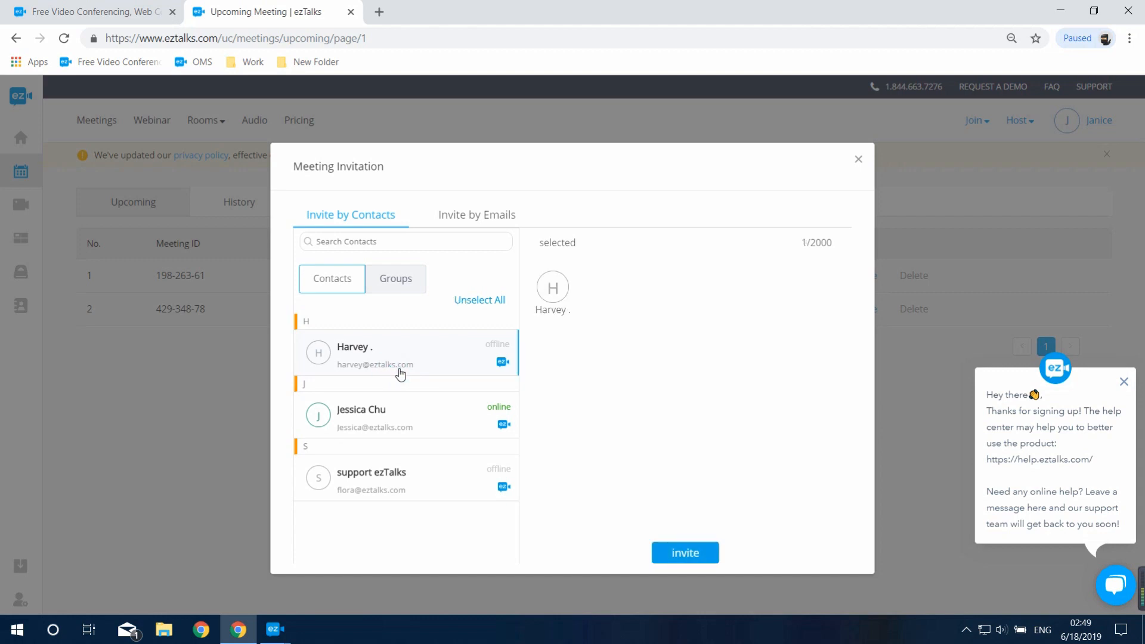
mouse_move(475, 214)
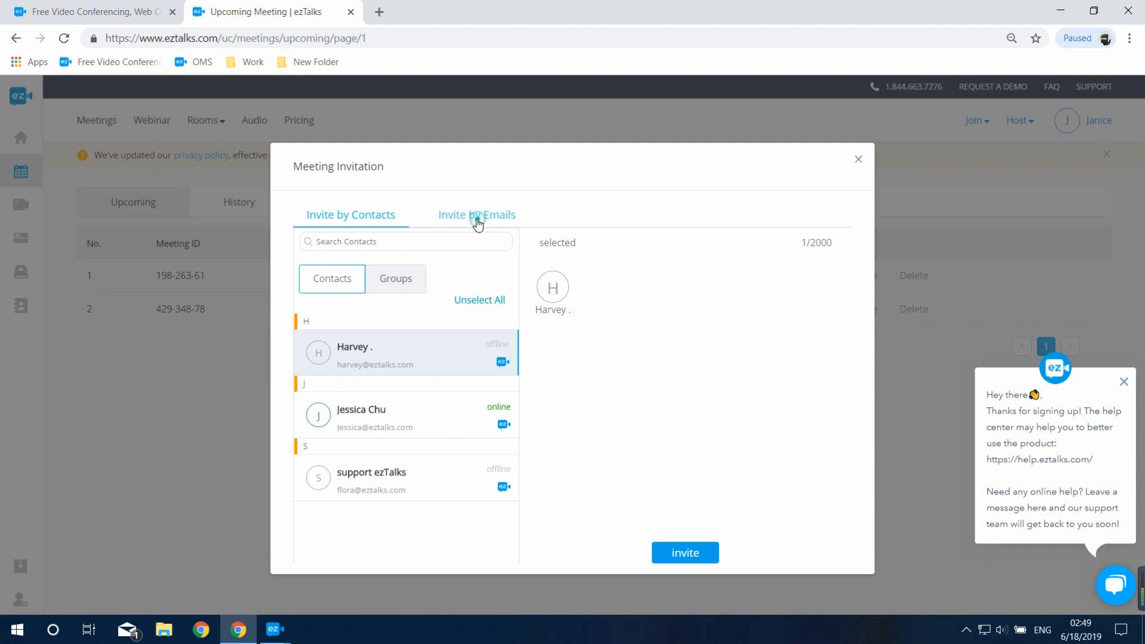
Step: Switch the Meeting Demo invitation to email invites and copy its meeting link
click(476, 214)
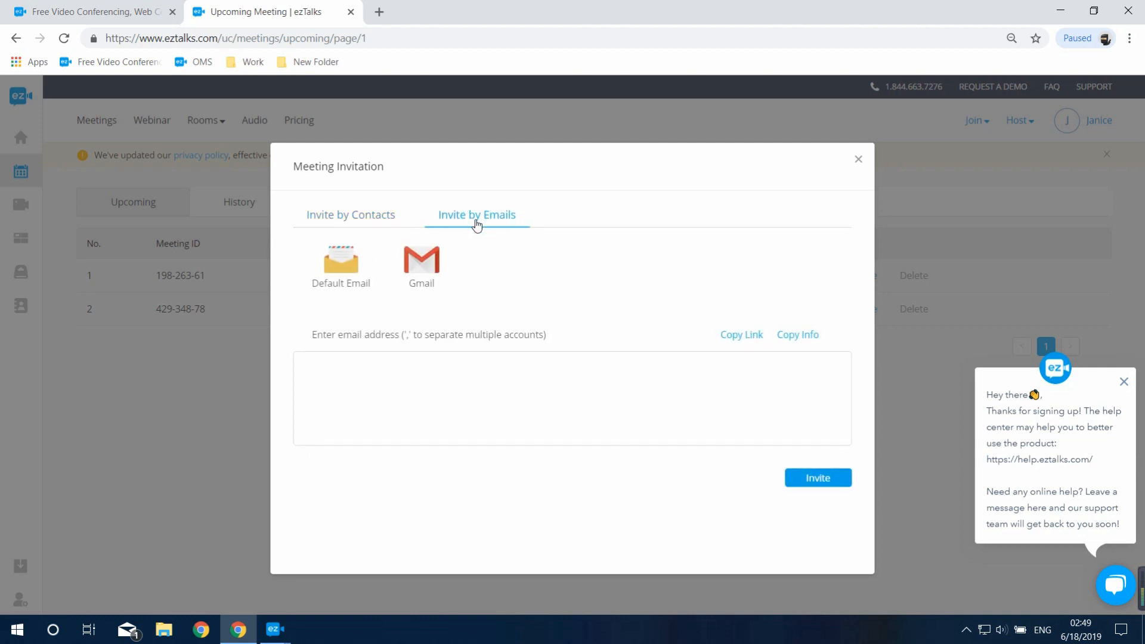
mouse_move(431, 289)
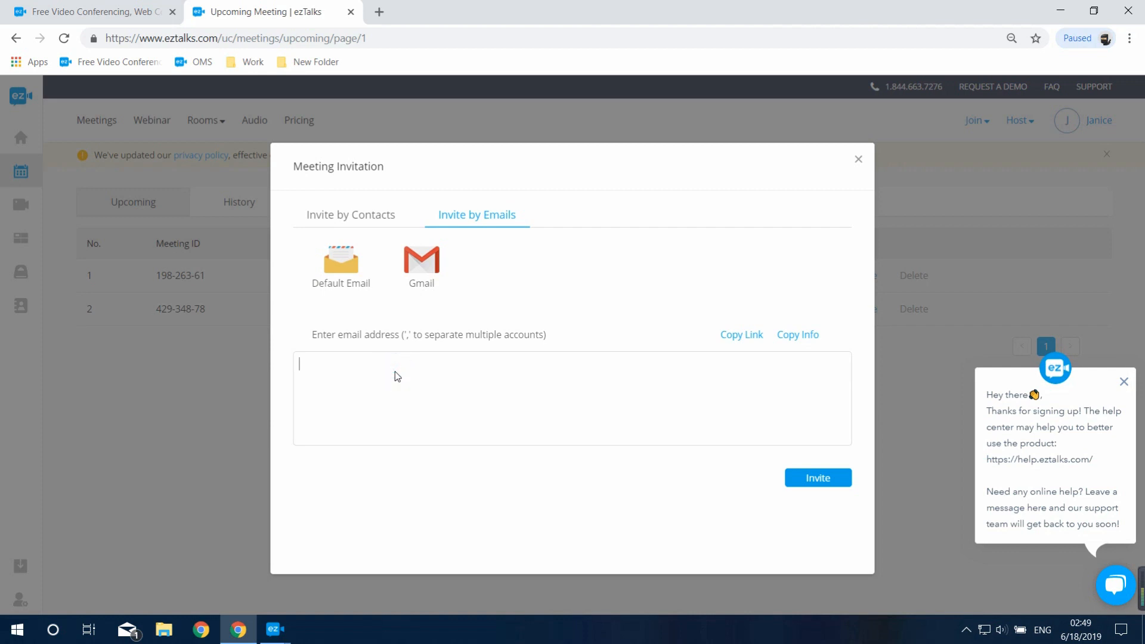
mouse_move(809, 466)
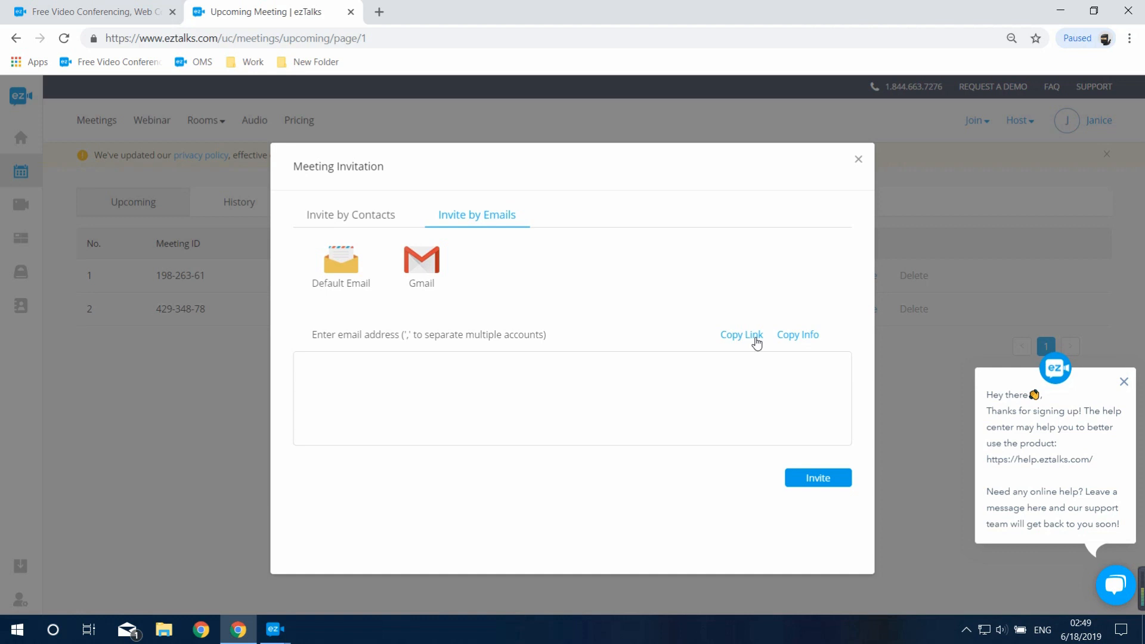
click(511, 398)
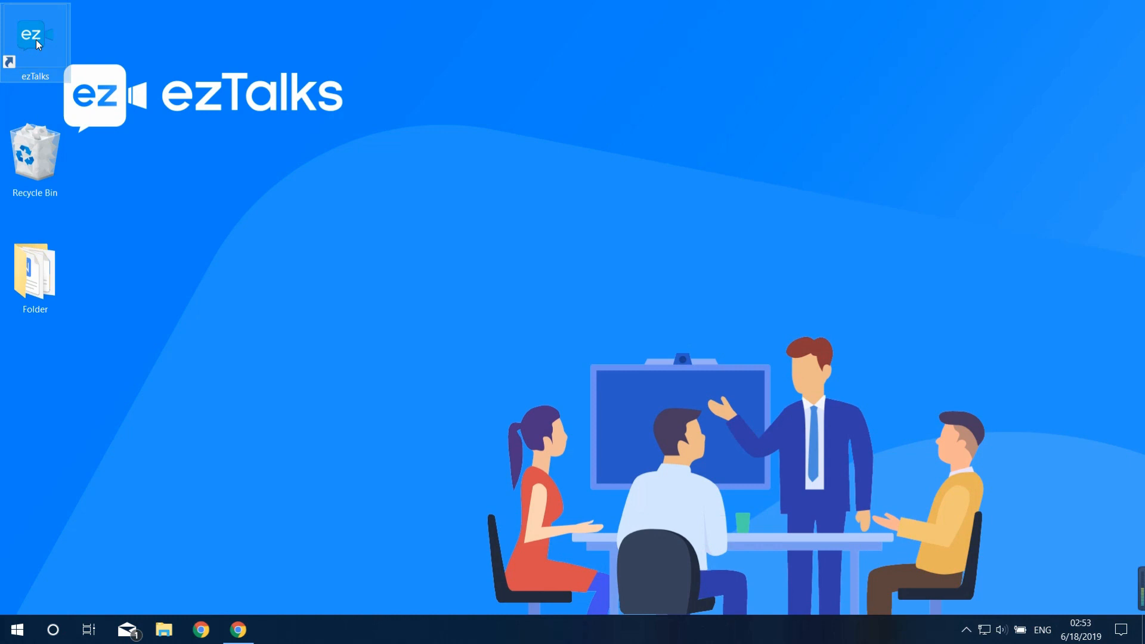
Step: Launch the ezTalks desktop app and sign in to see today's two meetings
double_click(34, 35)
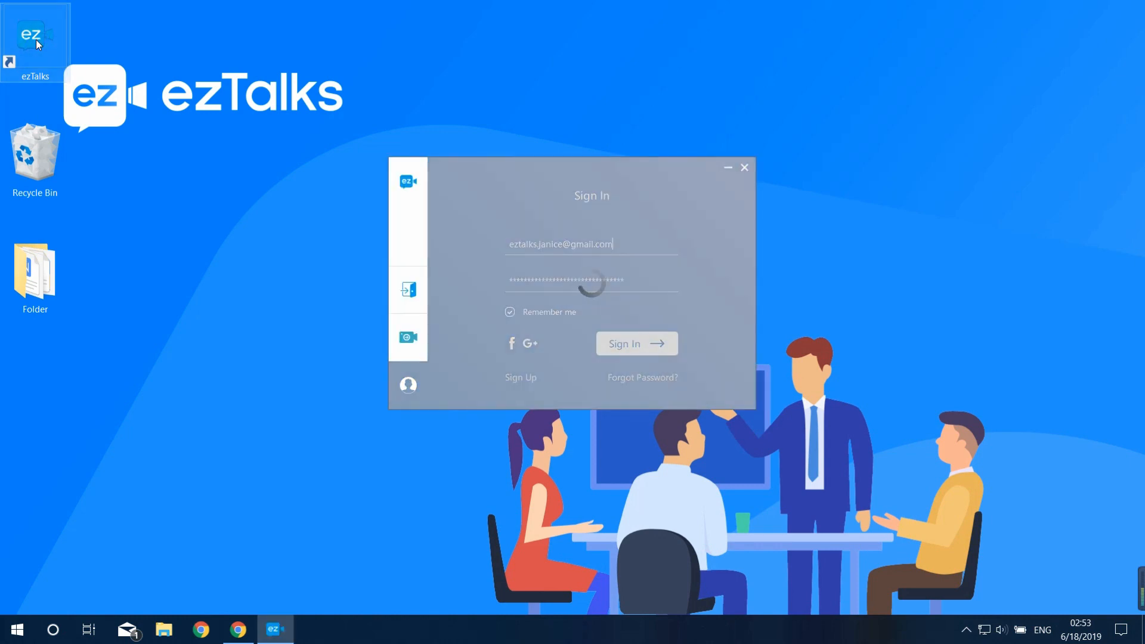
click(634, 343)
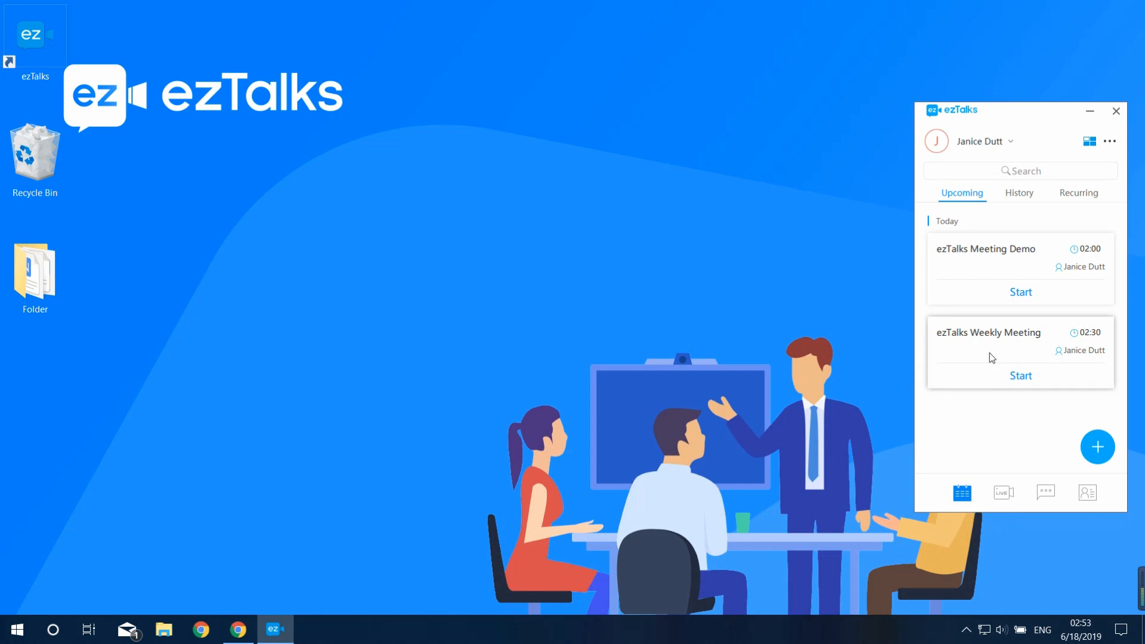
Step: Open the Invite window for the ezTalks Weekly Meeting from its card's menu
right_click(992, 357)
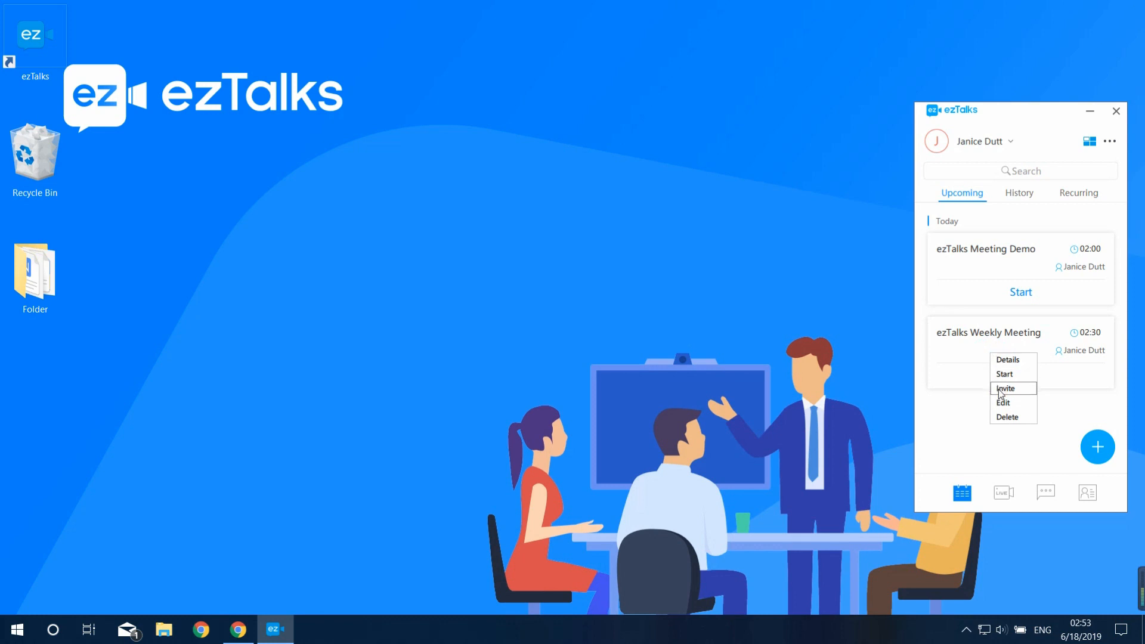
click(1006, 387)
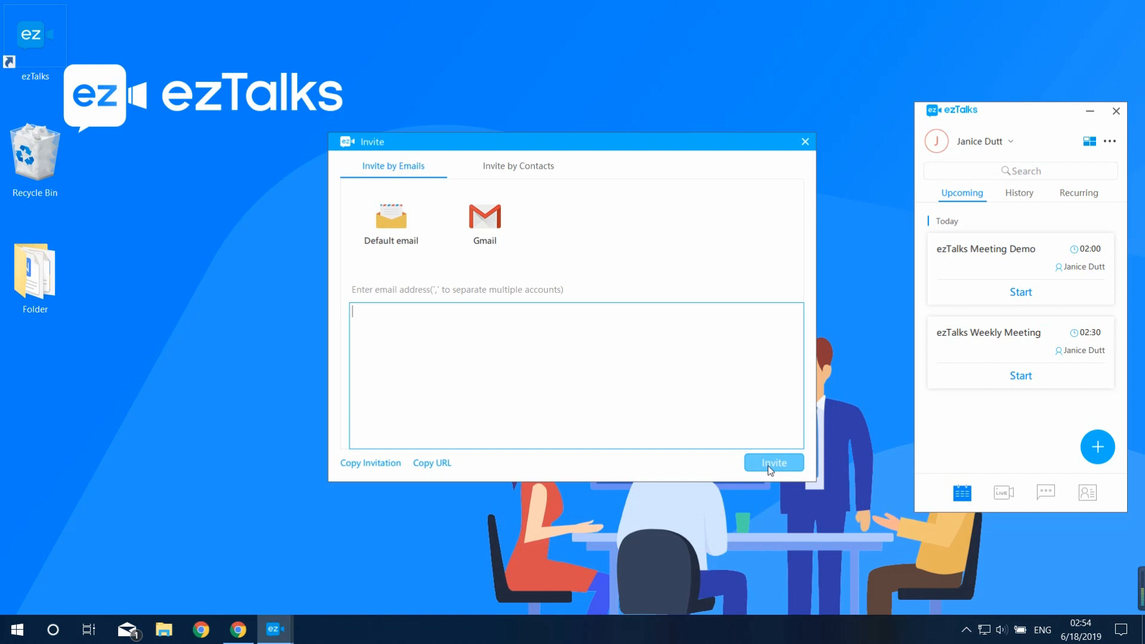
mouse_move(504, 173)
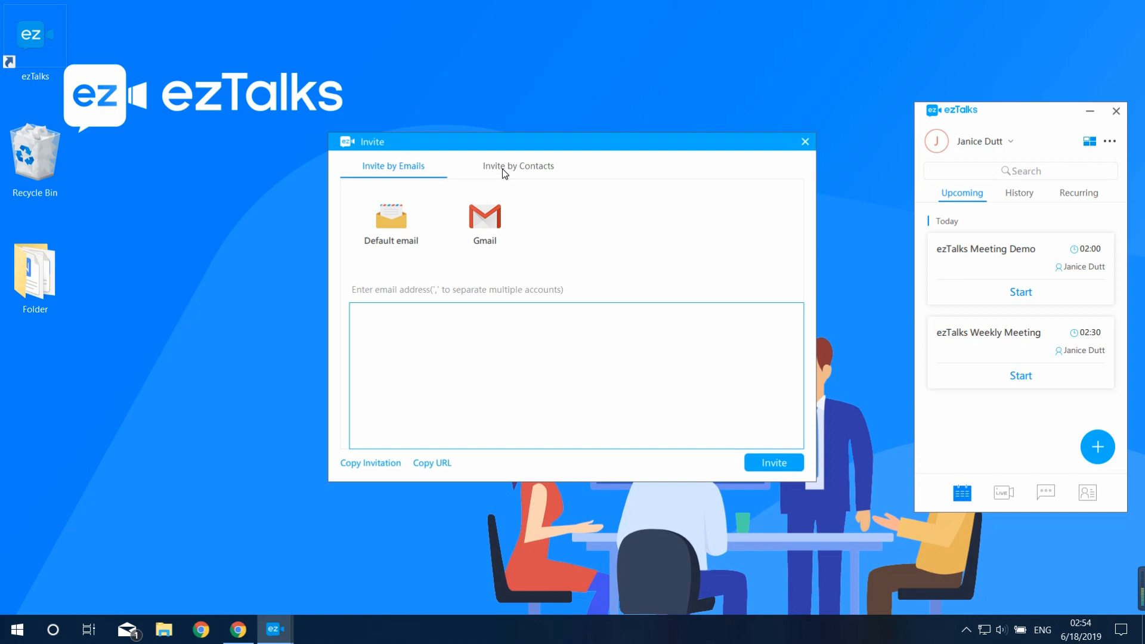
click(517, 165)
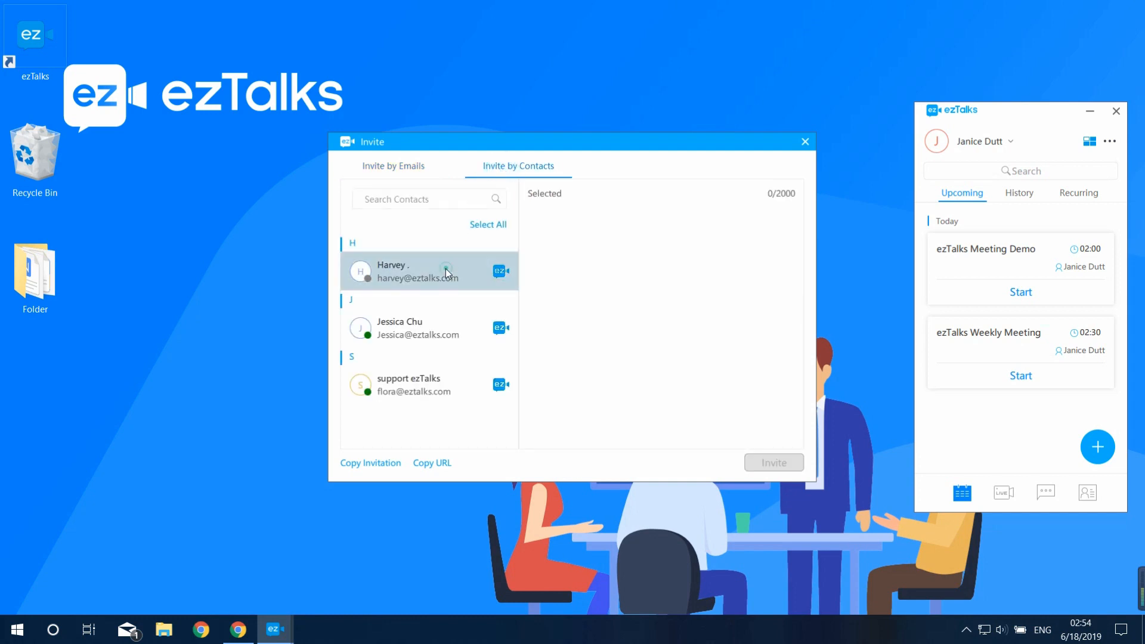
click(429, 327)
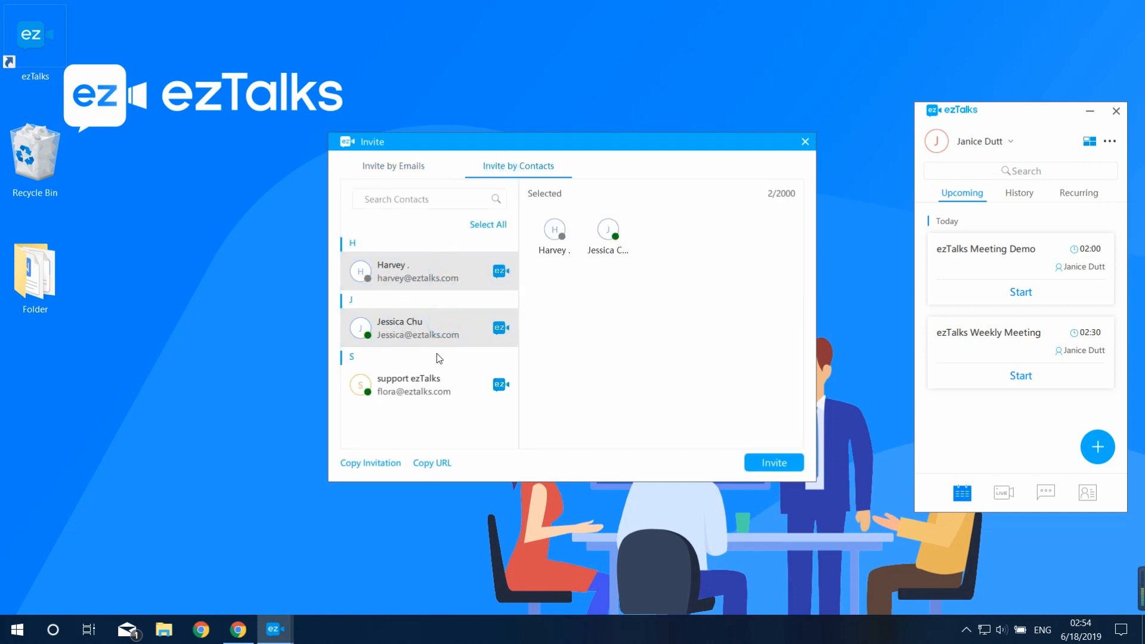
click(409, 384)
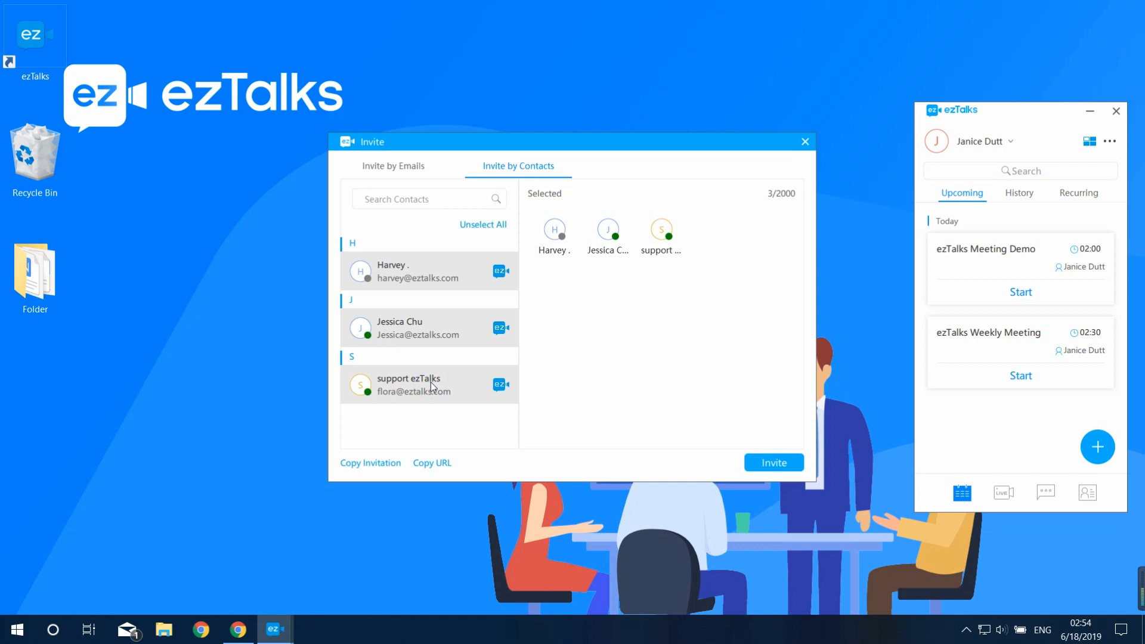
mouse_move(397, 435)
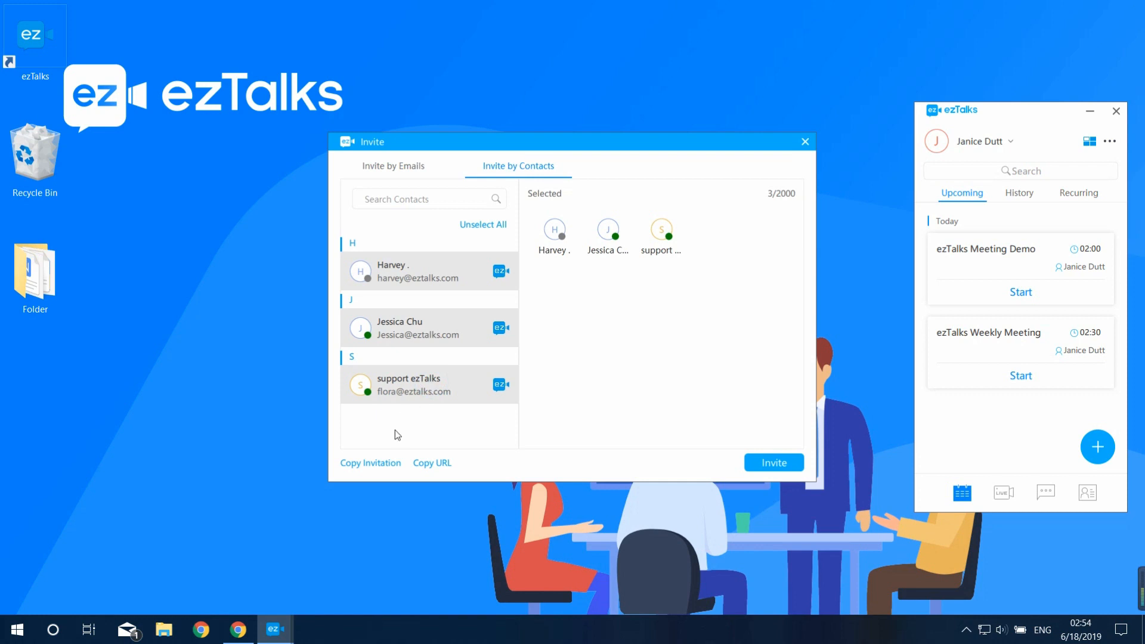
mouse_move(370, 462)
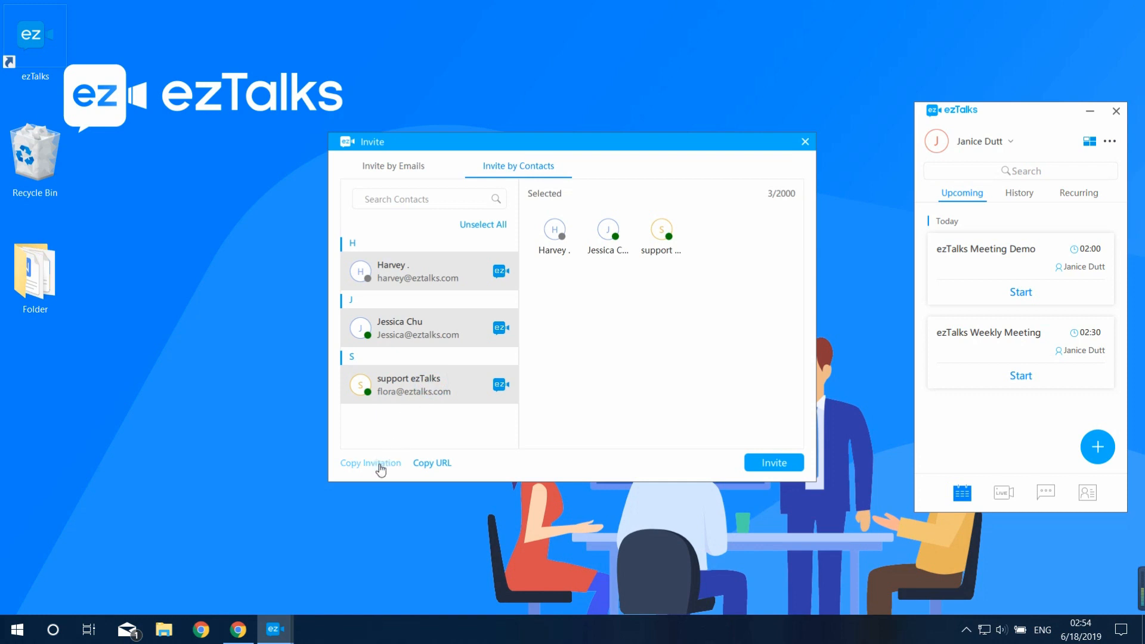
mouse_move(432, 471)
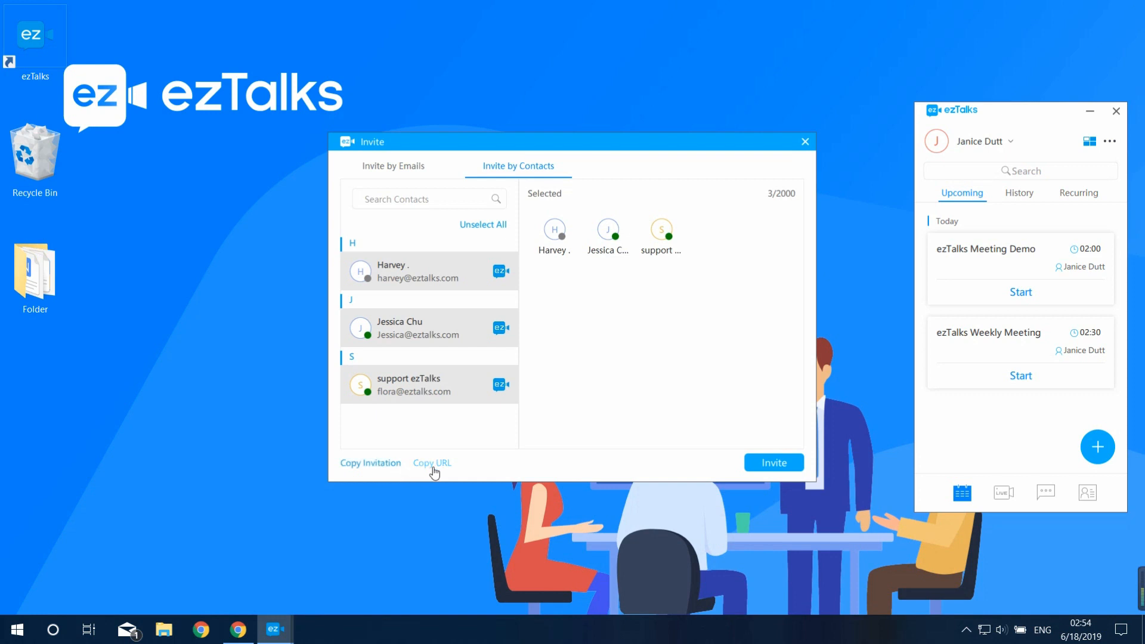